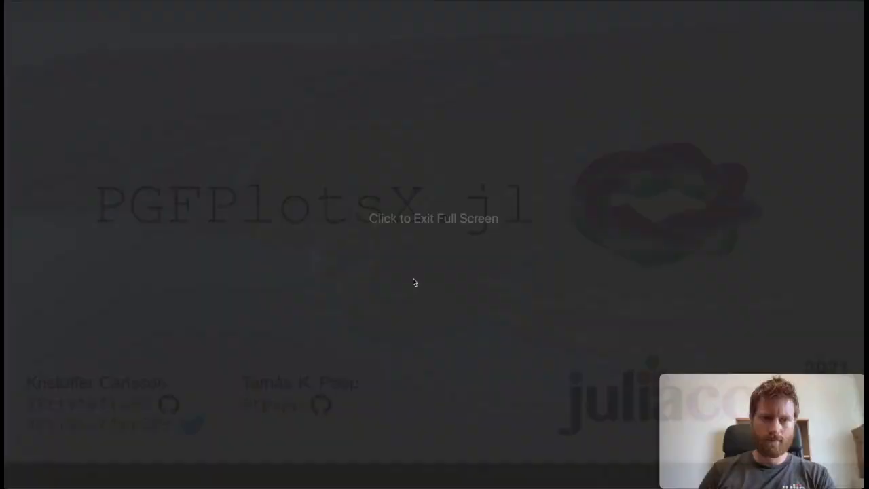
Step: Start the full-screen RISE slideshow on the PGFPlotsX.jl title slide
left_click(432, 218)
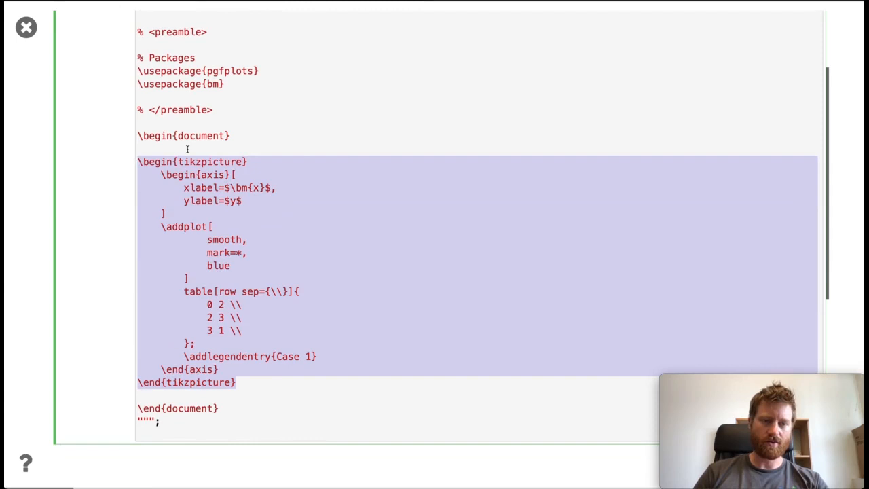
Step: Advance to the standalone .tex document slide with the pgfplots preamble and tikzpicture axis
left_click(187, 188)
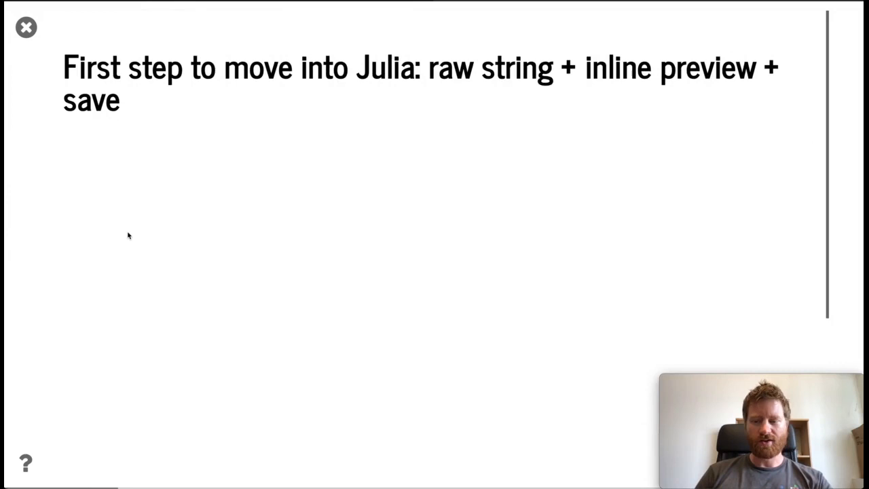
mouse_move(149, 242)
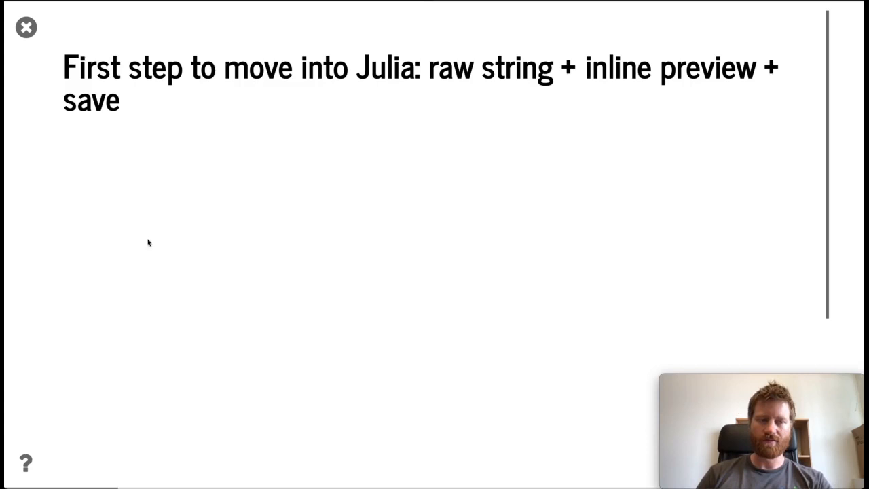
Step: Scroll through the TikzDocument raw-string code and its inline plot preview
scroll("down", 3)
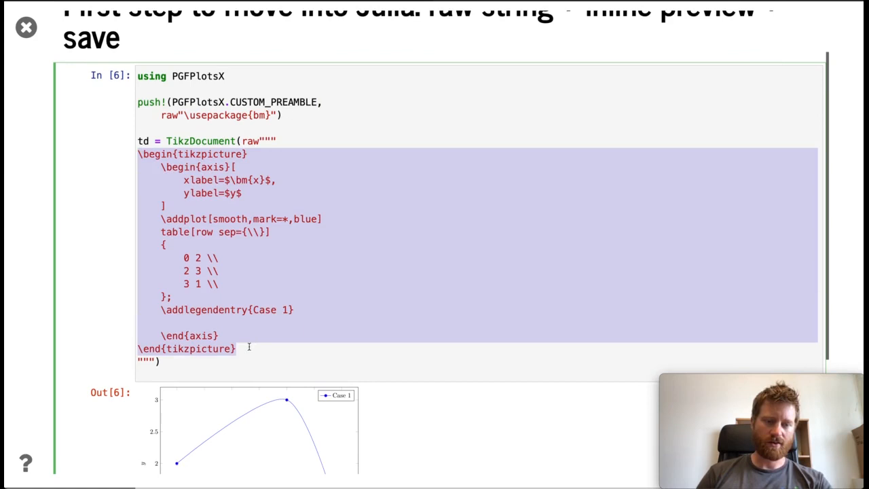
scroll("down", 3)
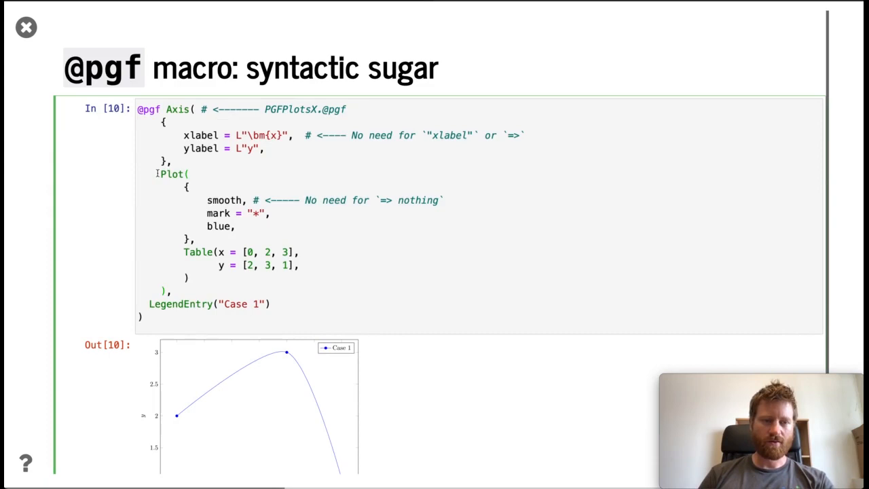
mouse_move(261, 148)
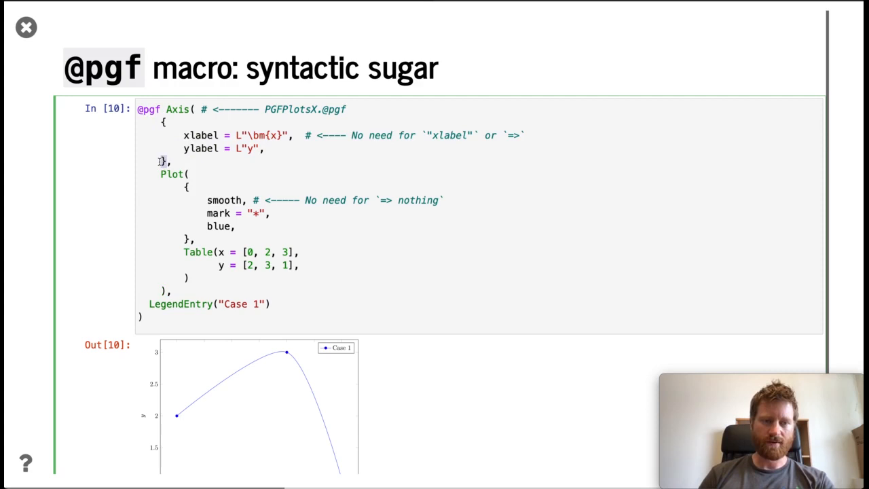
double_click(199, 136)
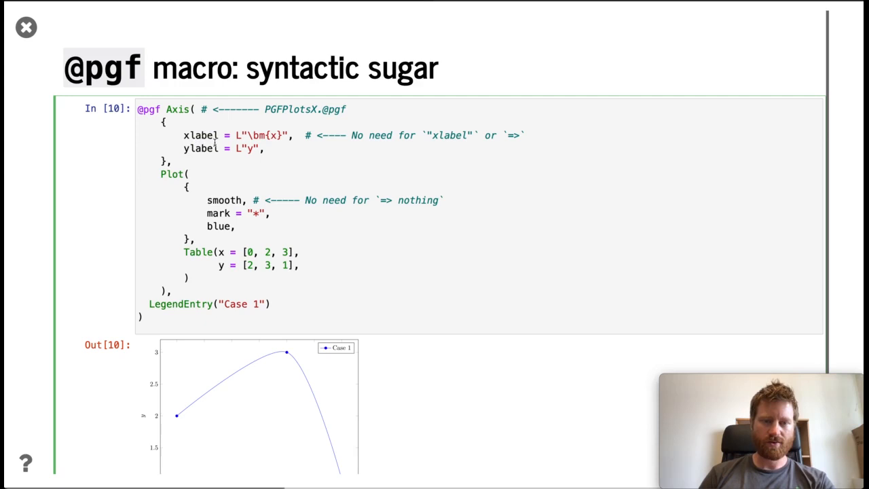
scroll("down", 3)
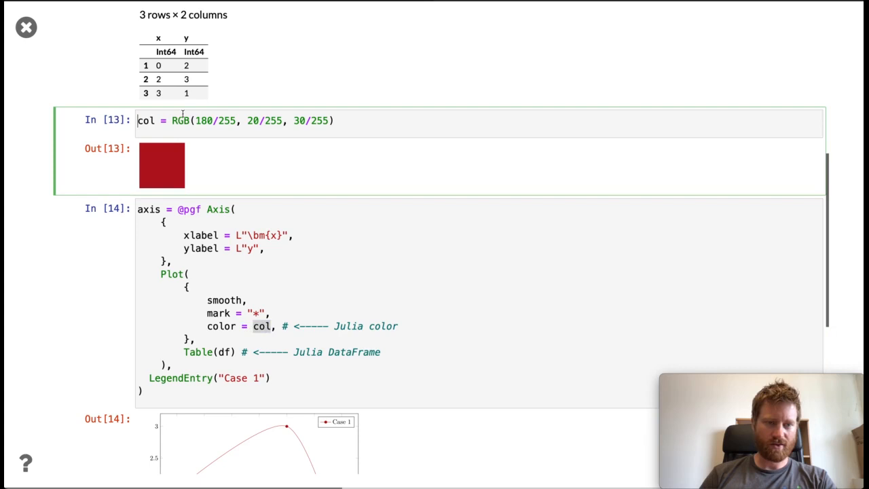
Step: Scroll past the RGB color cell to the red smoothed Case 1 plot
scroll("down", 3)
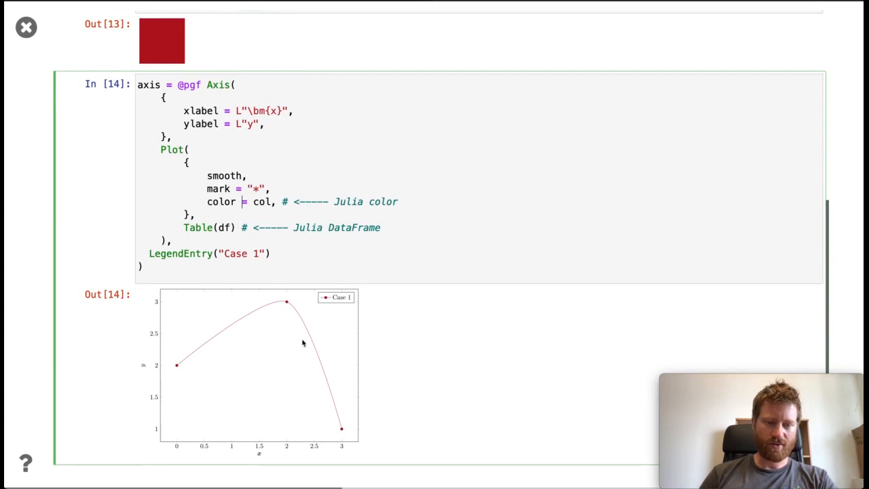
left_click(224, 227)
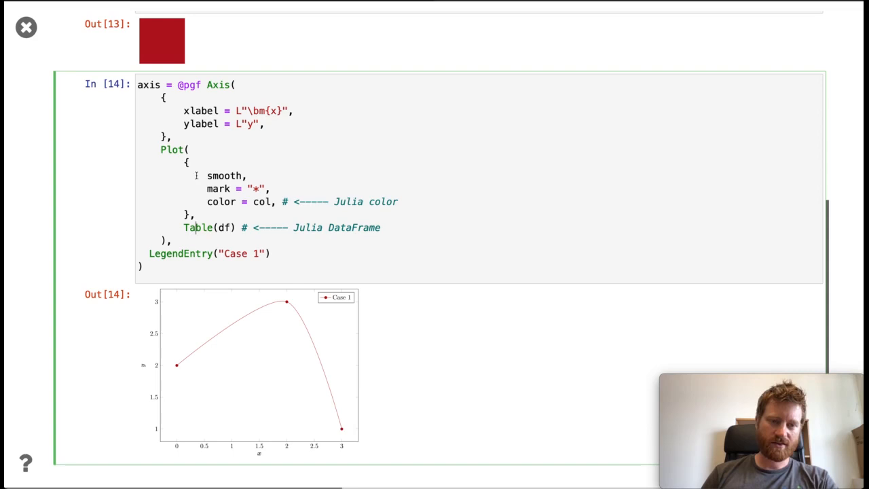
scroll("down", 3)
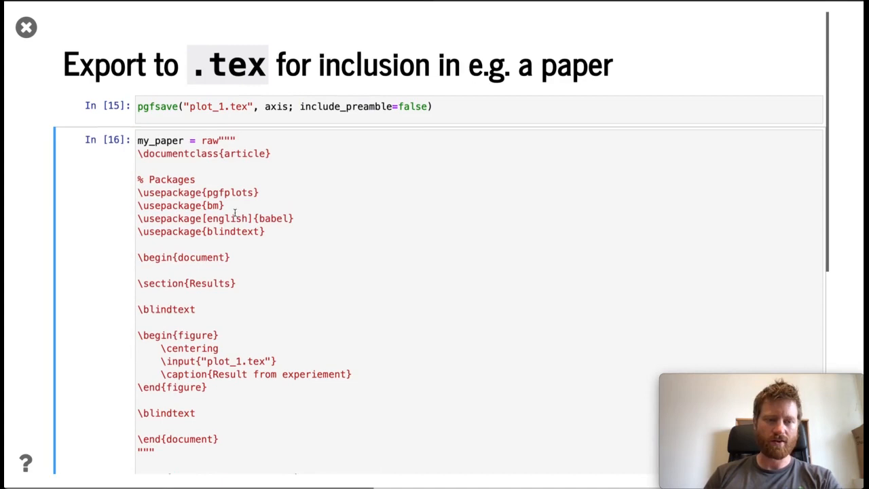
Step: Scroll to the 'Export to .tex' slide with pgfsave and the paper template
scroll("down", 3)
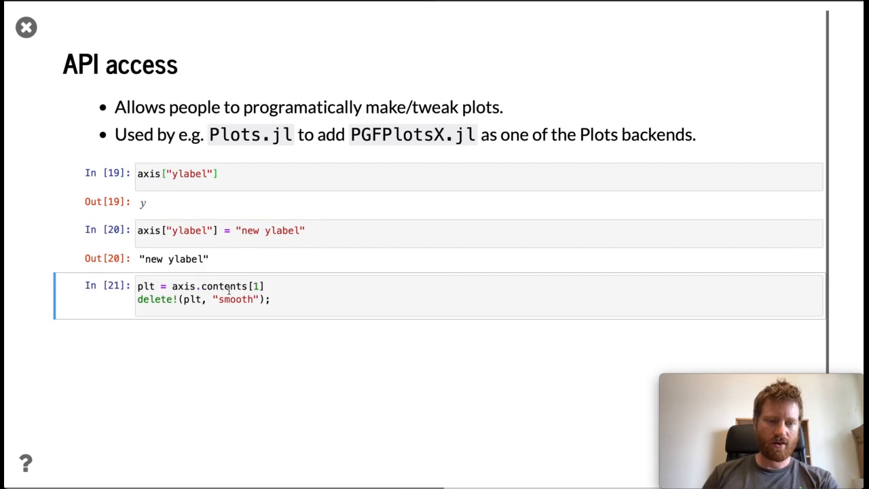
Step: Show the axis re-rendered with 'new ylabel' and unsmoothed straight segments
left_click(229, 299)
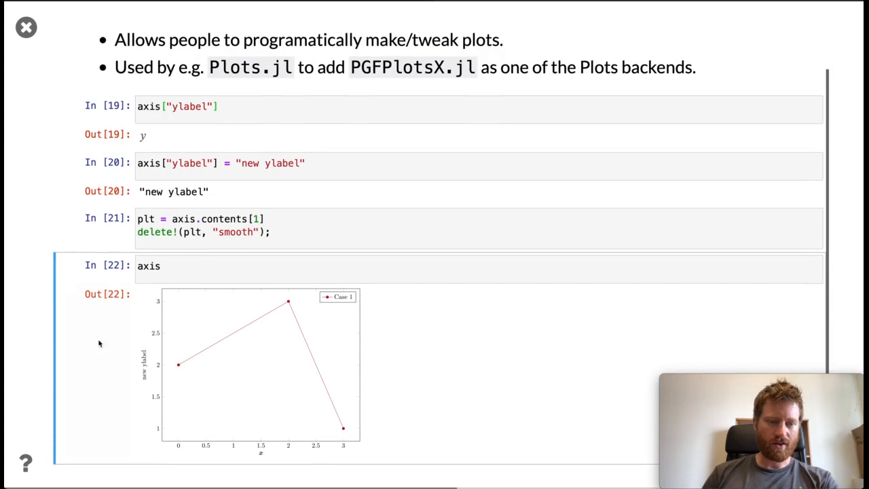
mouse_move(241, 319)
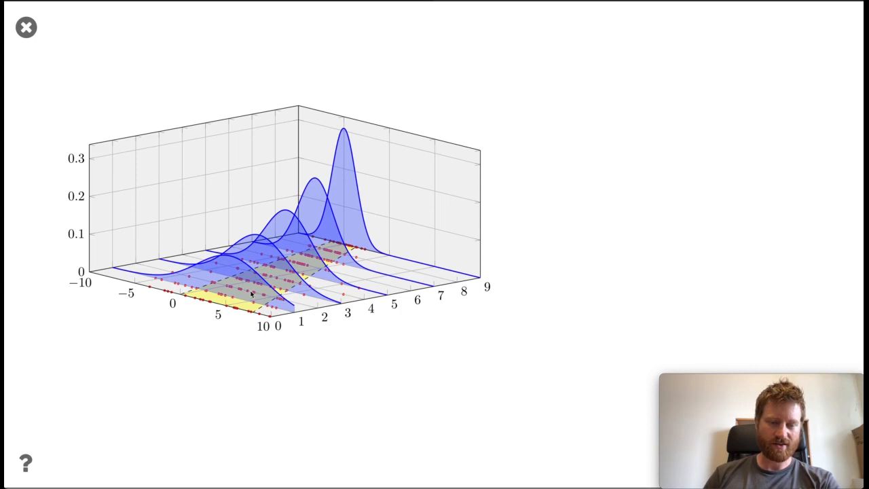
mouse_move(339, 367)
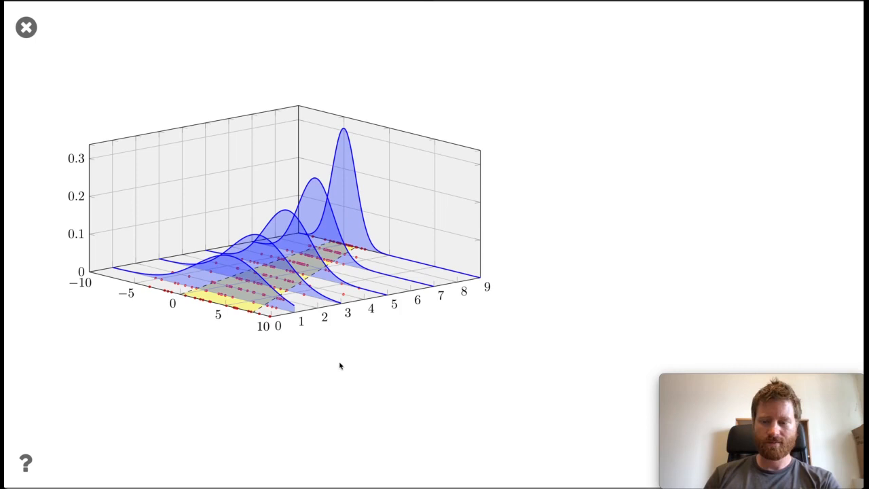